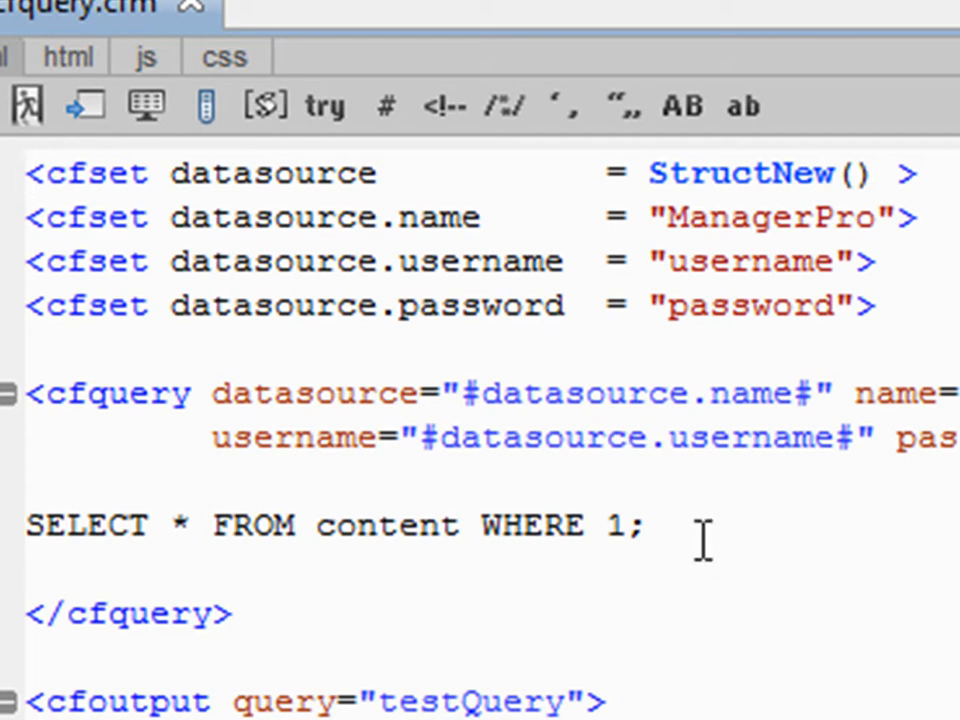
Review the datasource settings, the cfquery's datasource attribute and the cfoutput's query attribute
{"action": "double_click", "coordinate": [744, 304]}
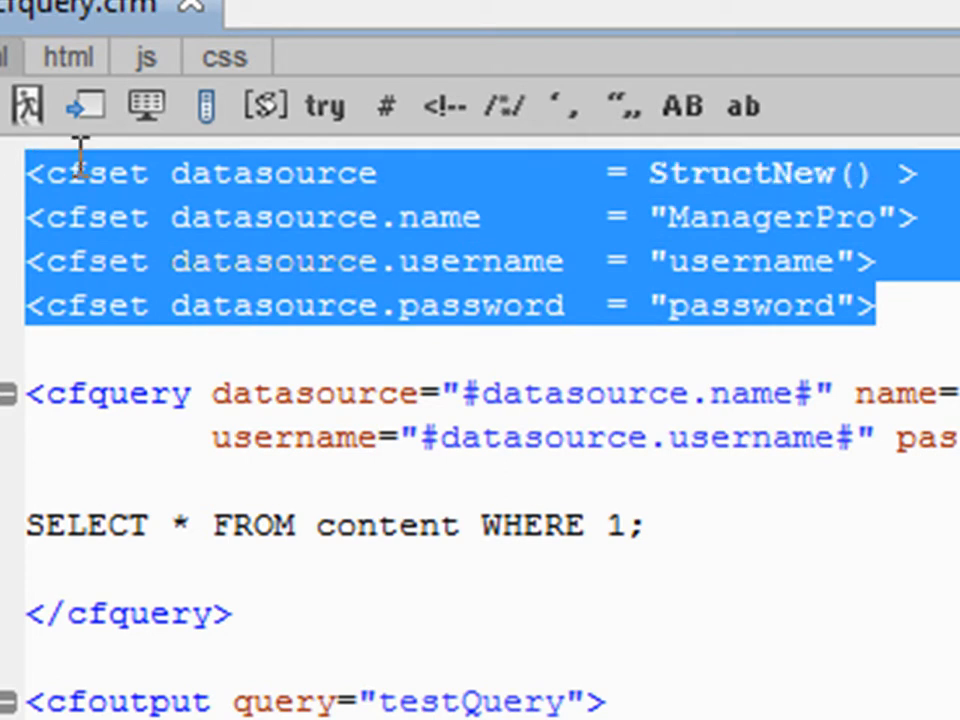
{"action": "mouse_move", "coordinate": [656, 210]}
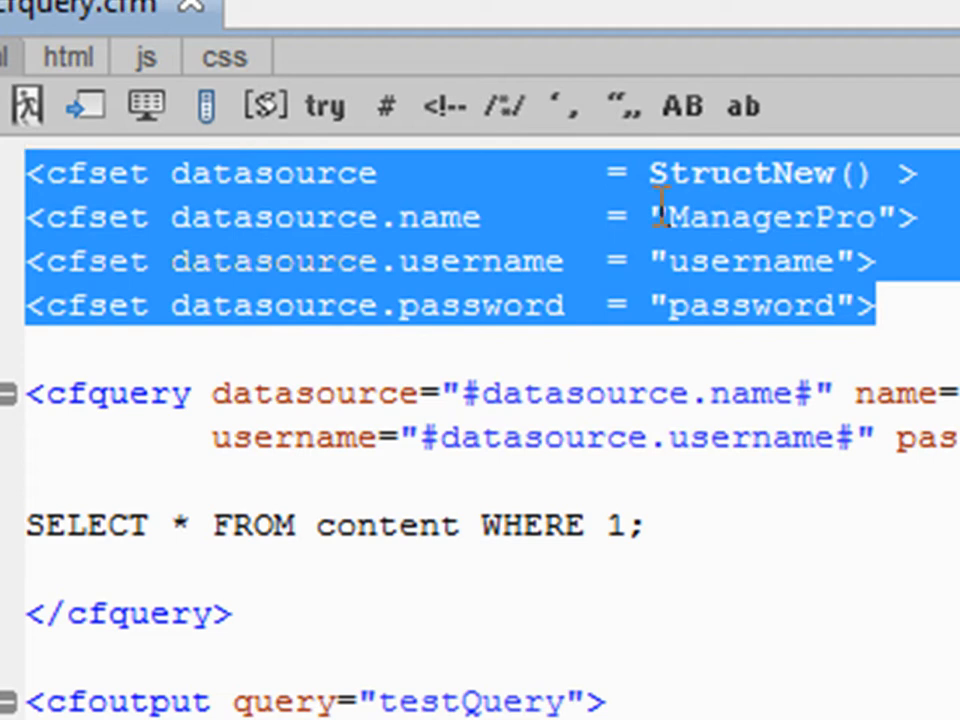
{"action": "mouse_move", "coordinate": [536, 336]}
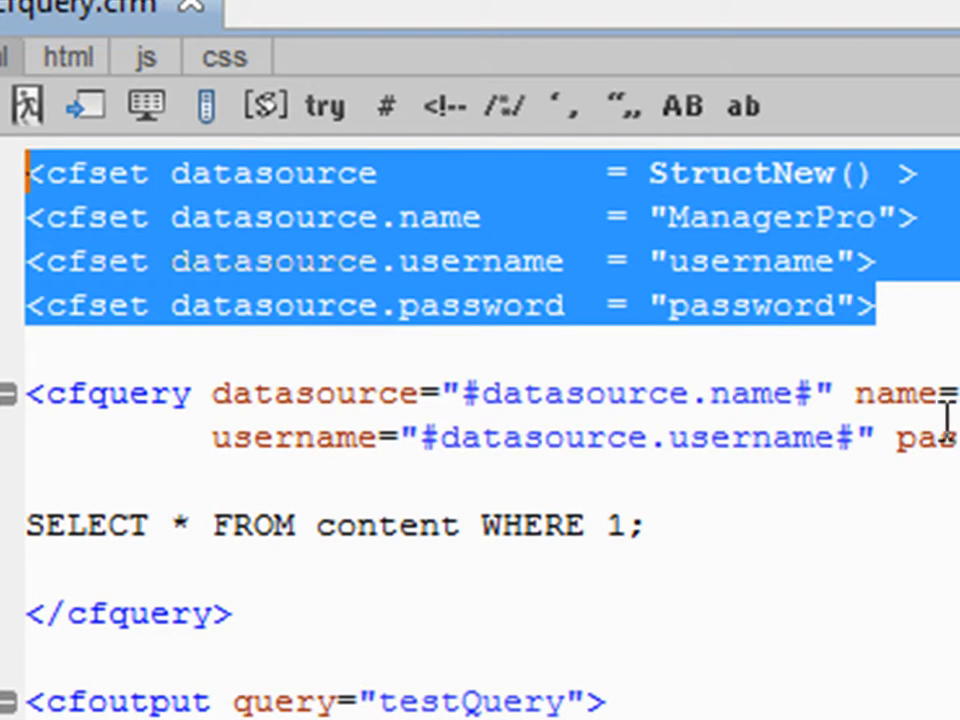
{"action": "mouse_move", "coordinate": [600, 262]}
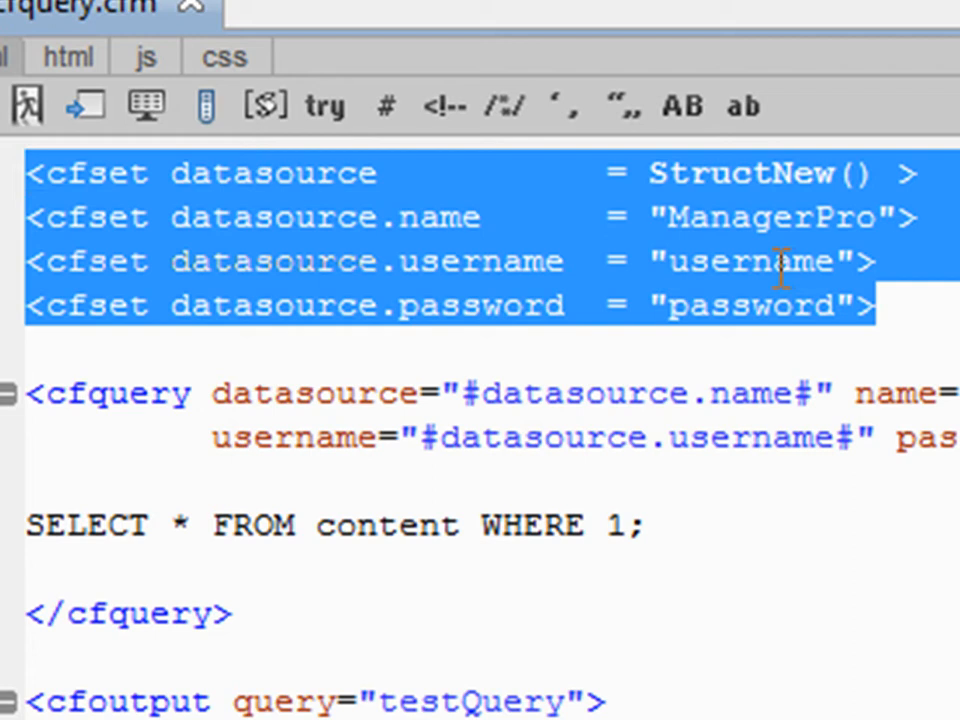
{"action": "mouse_move", "coordinate": [724, 304]}
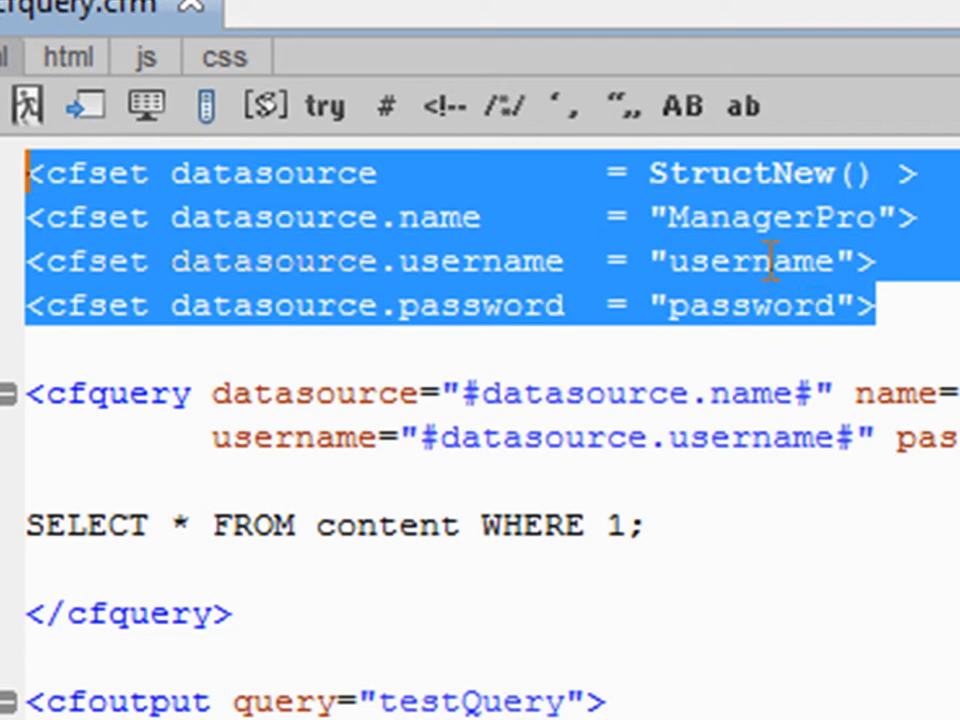
{"action": "mouse_move", "coordinate": [824, 356]}
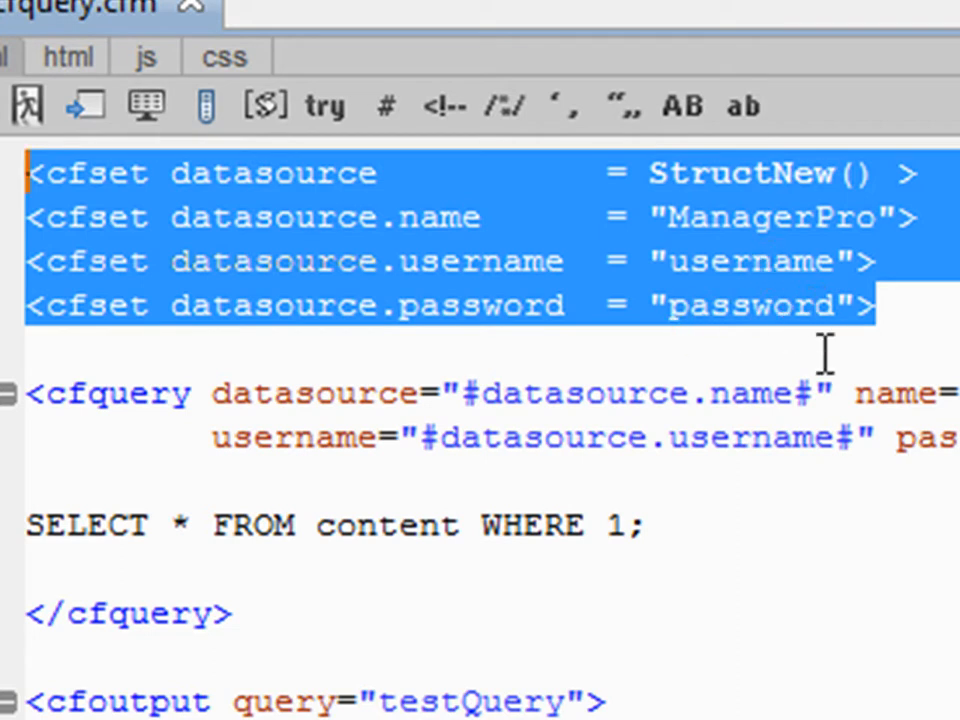
{"action": "mouse_move", "coordinate": [528, 592]}
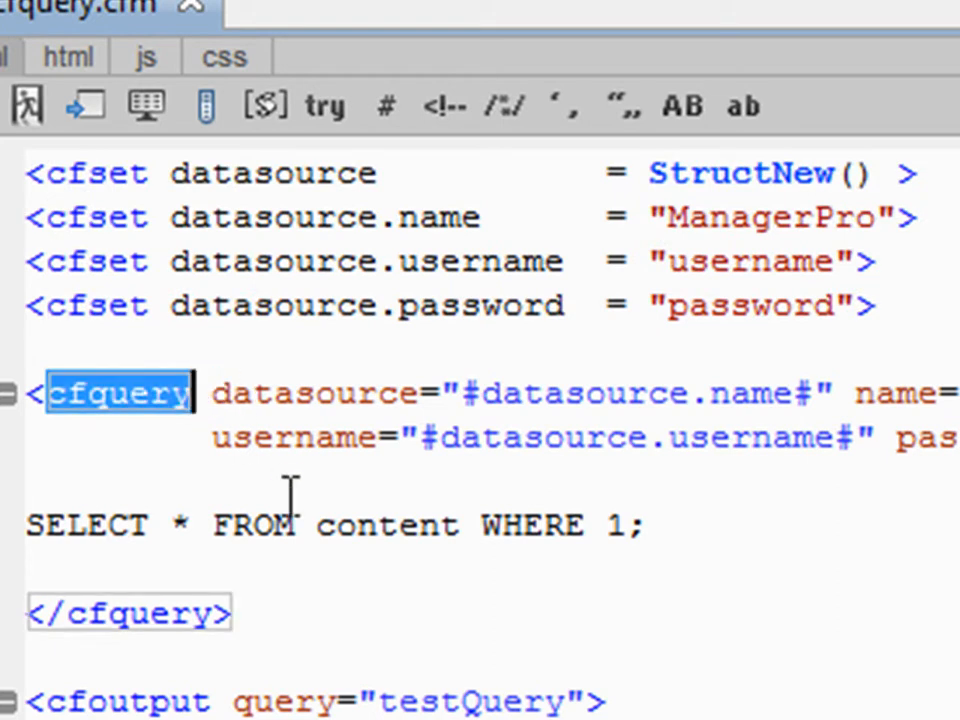
{"action": "mouse_move", "coordinate": [300, 486]}
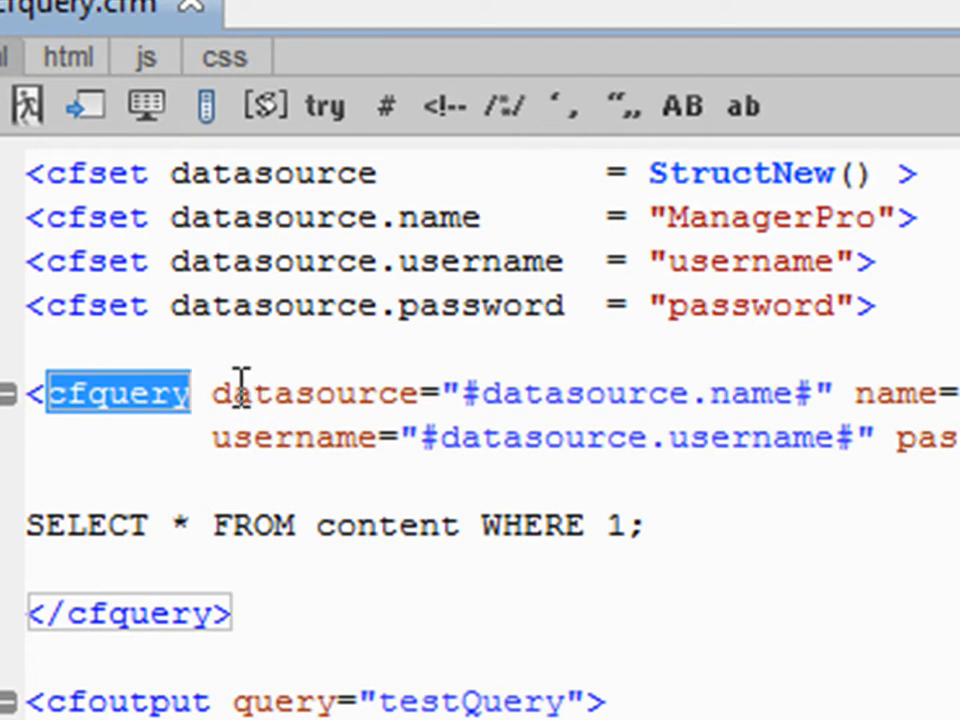
{"action": "left_click", "coordinate": [220, 392]}
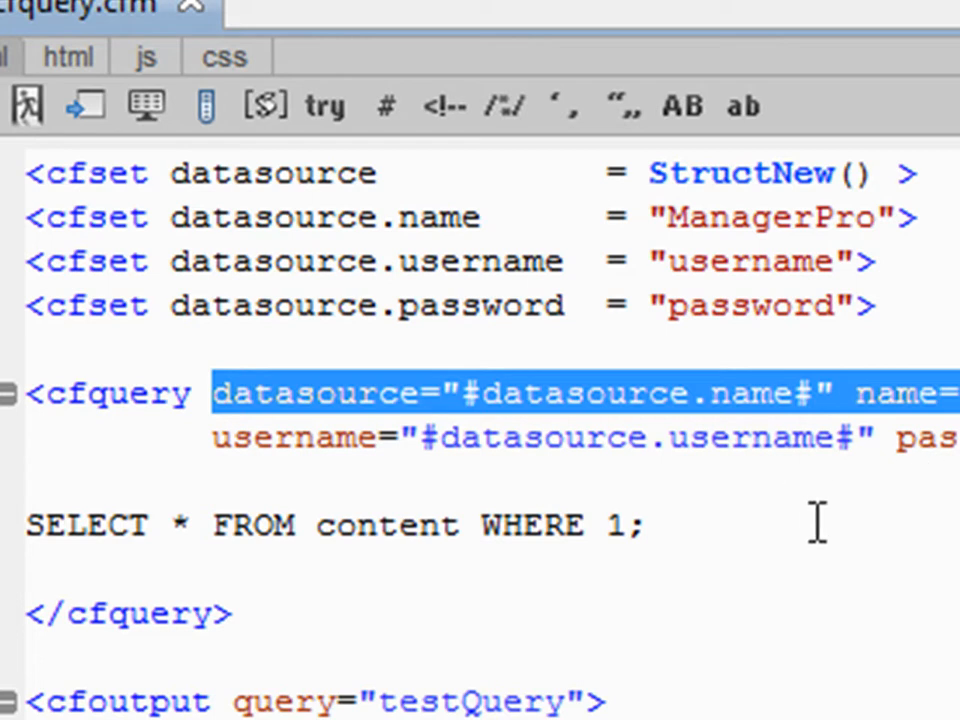
{"action": "double_click", "coordinate": [290, 436]}
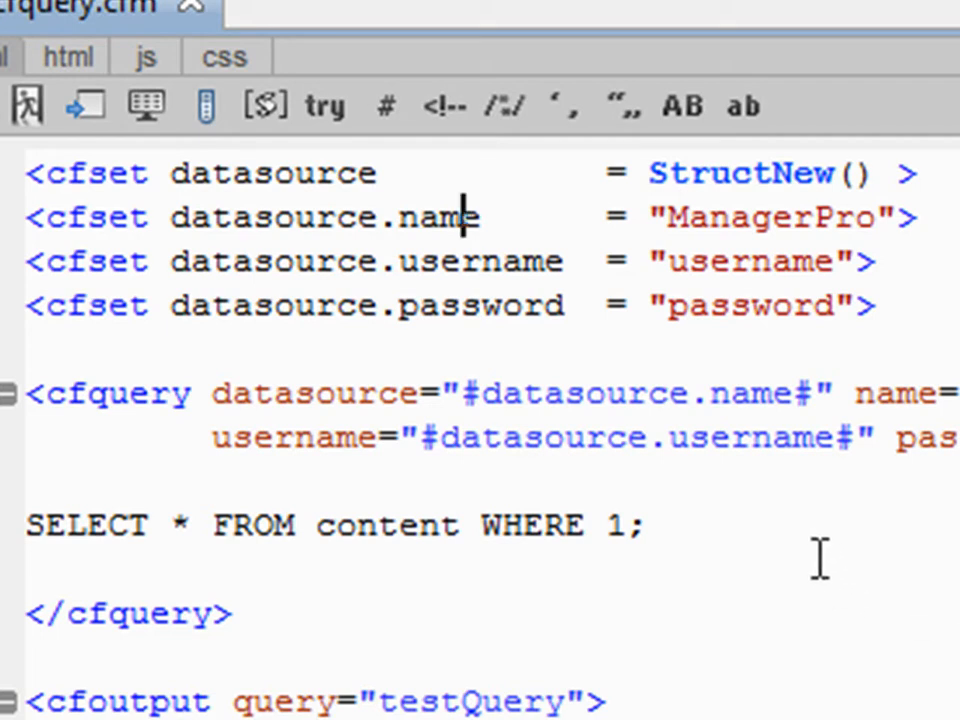
{"action": "mouse_move", "coordinate": [204, 556]}
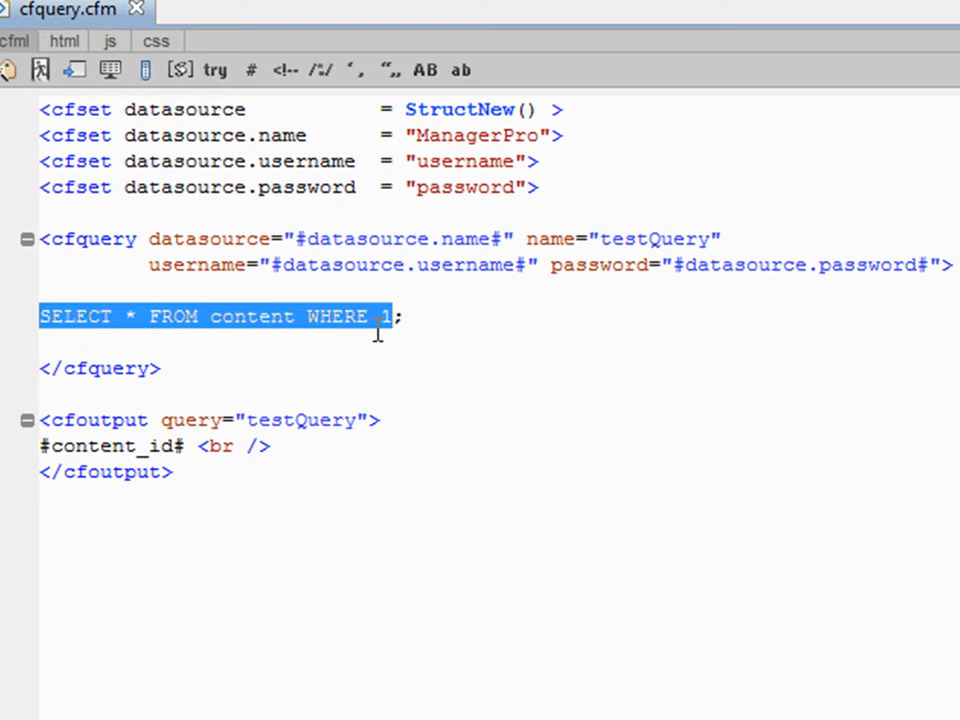
{"action": "mouse_move", "coordinate": [440, 332]}
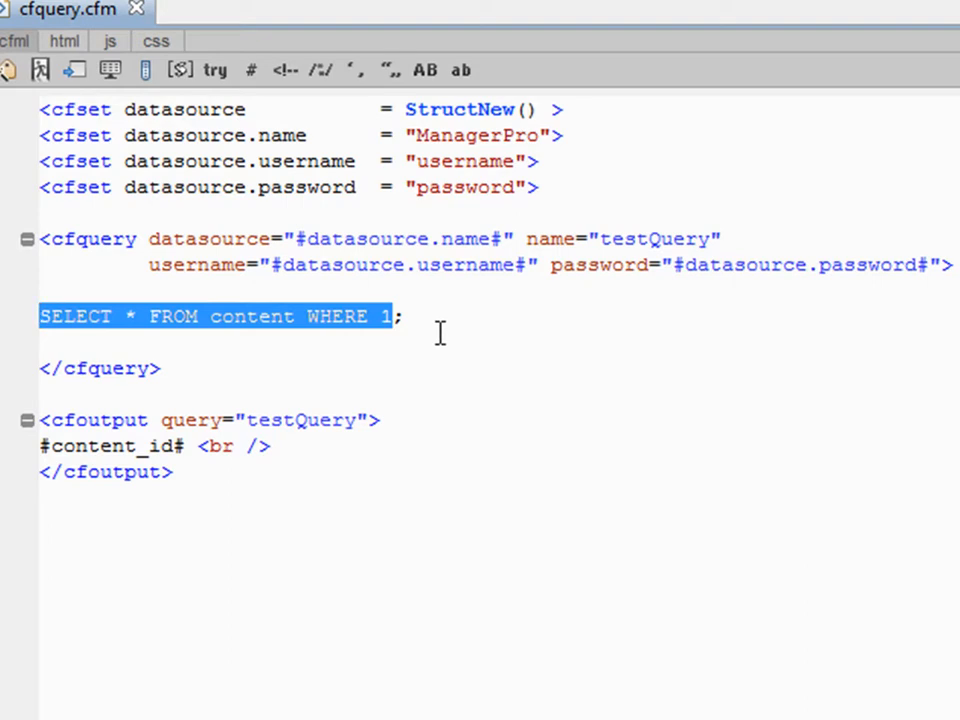
{"action": "left_click", "coordinate": [448, 316]}
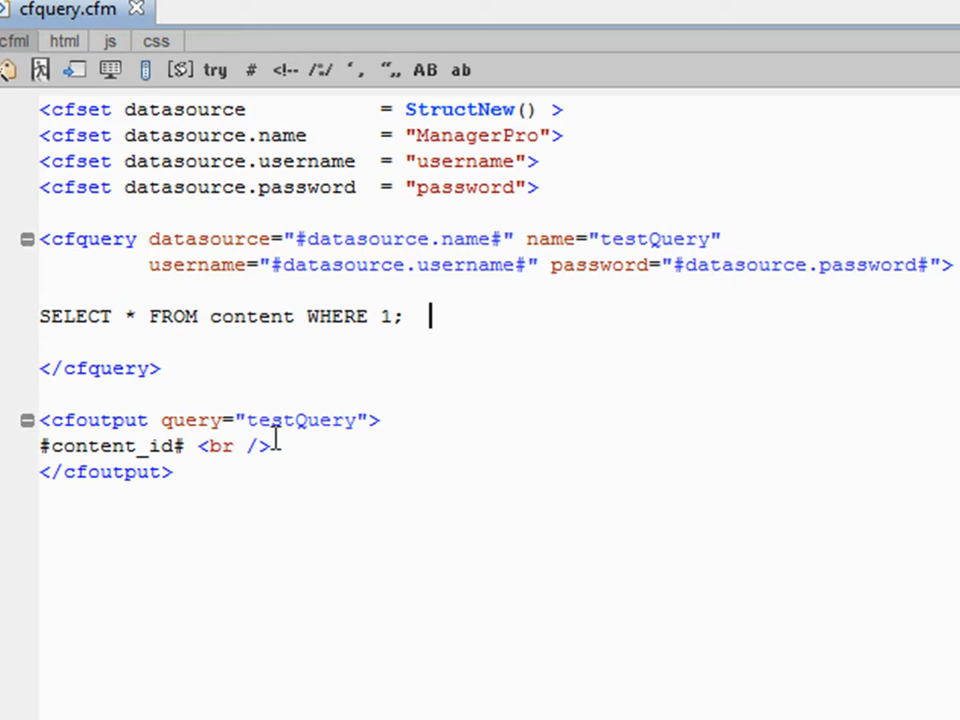
{"action": "mouse_move", "coordinate": [490, 432]}
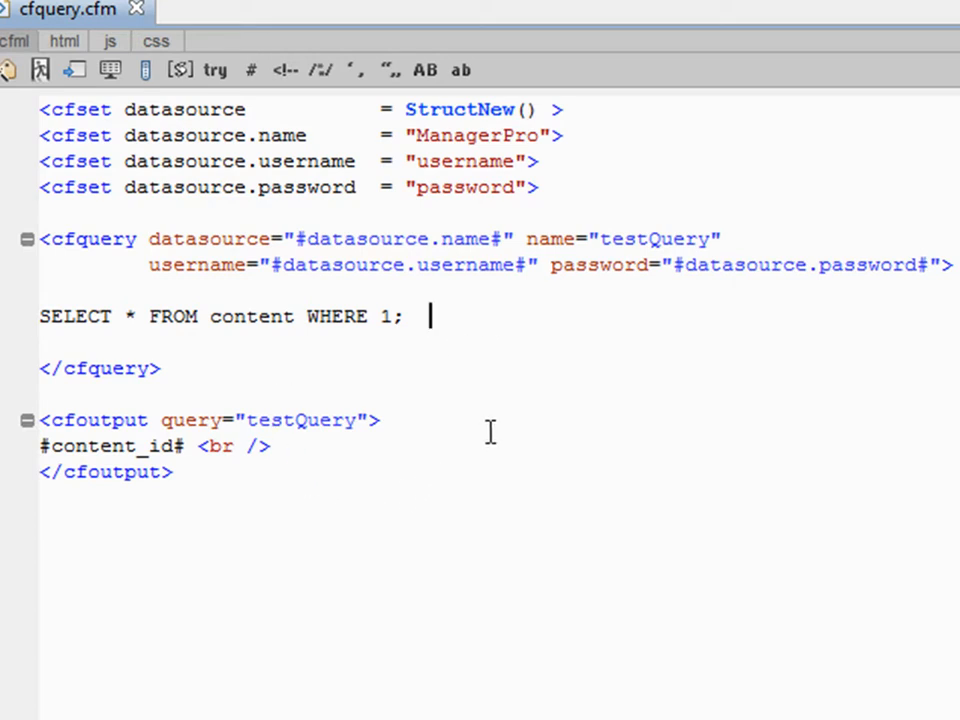
{"action": "mouse_move", "coordinate": [170, 446]}
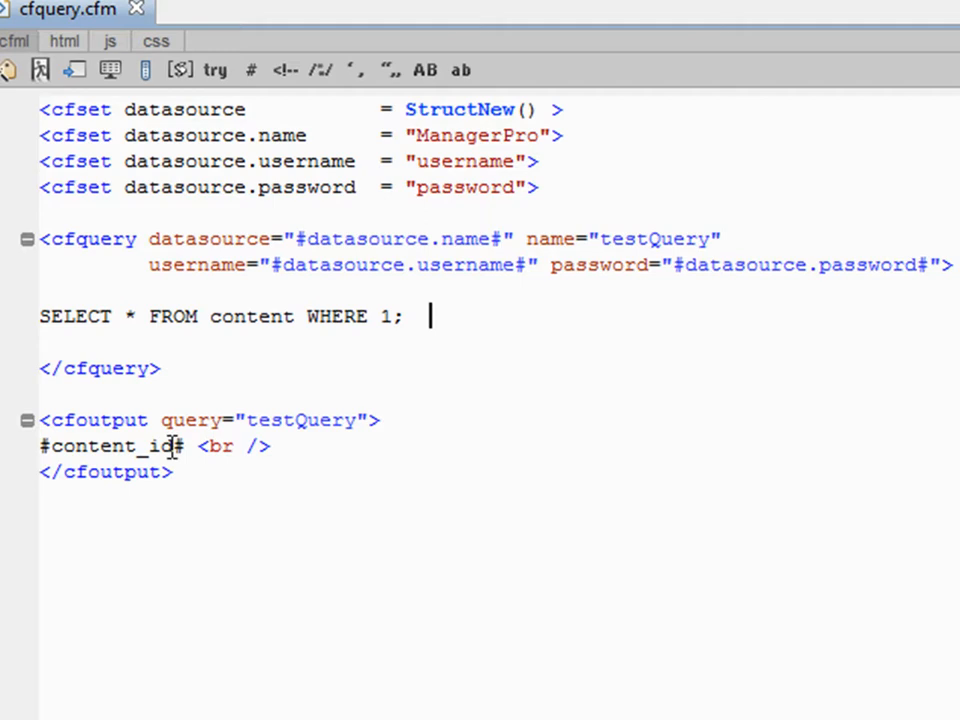
{"action": "mouse_move", "coordinate": [356, 440]}
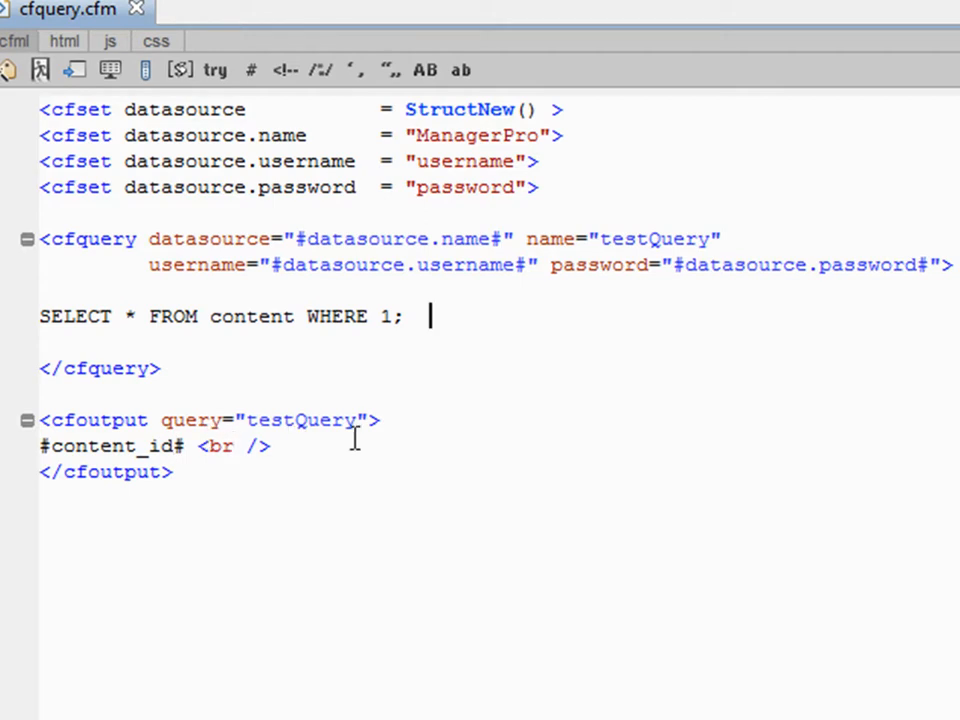
{"action": "mouse_move", "coordinate": [308, 398]}
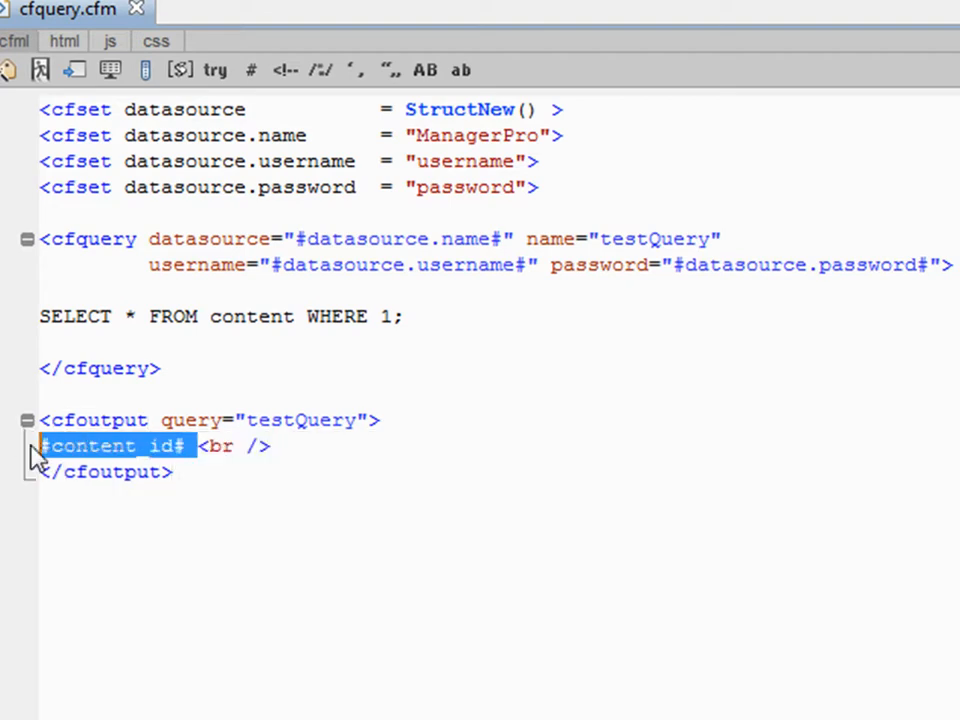
{"action": "mouse_move", "coordinate": [222, 414]}
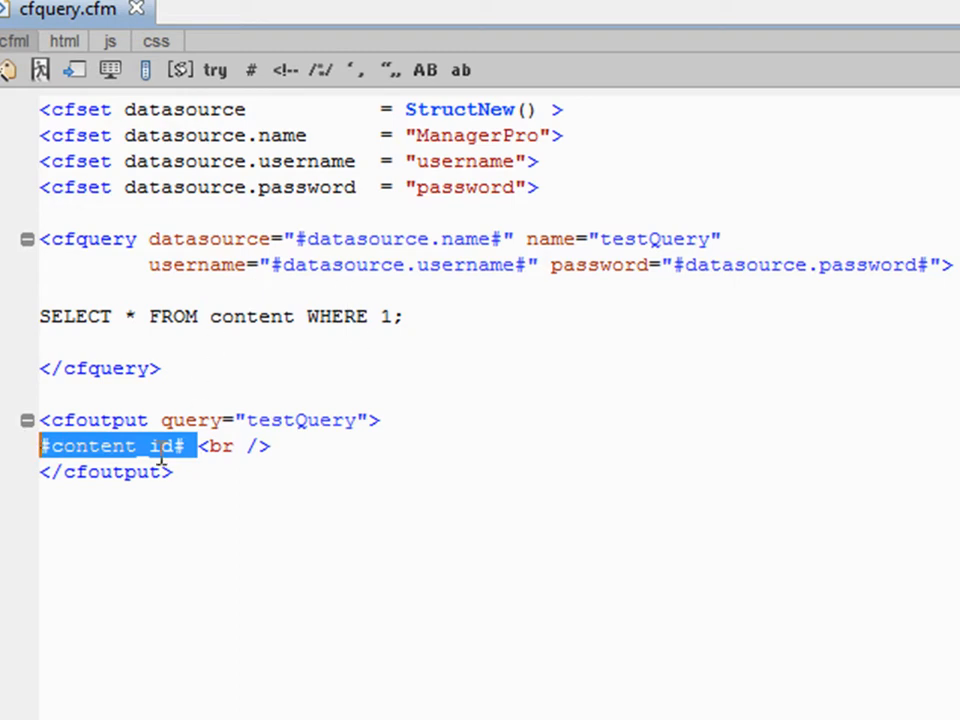
{"action": "mouse_move", "coordinate": [184, 420]}
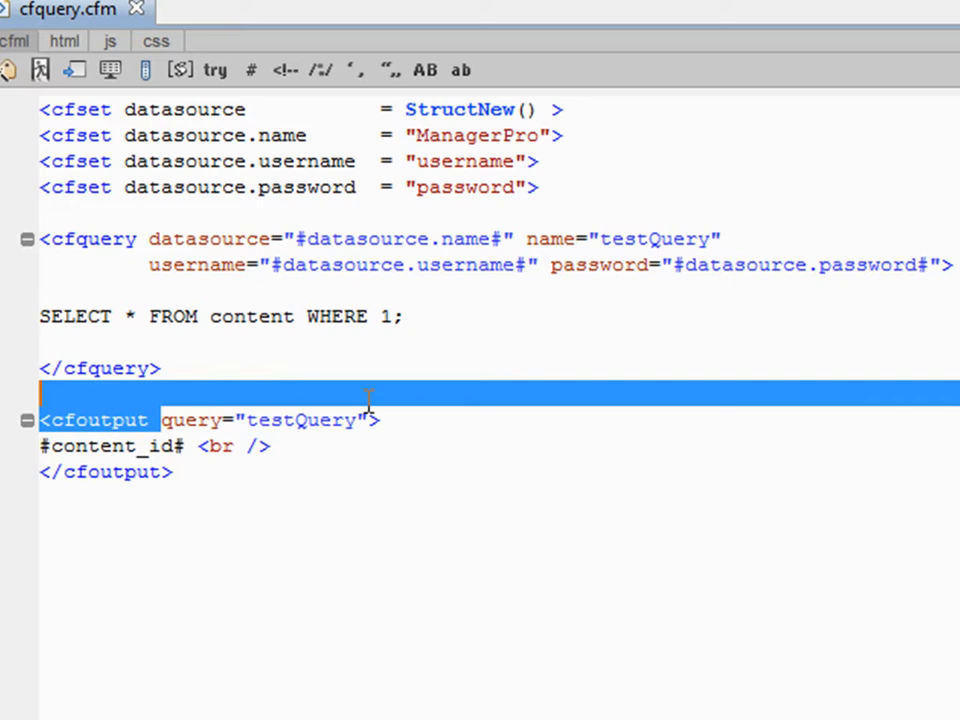
{"action": "double_click", "coordinate": [264, 420]}
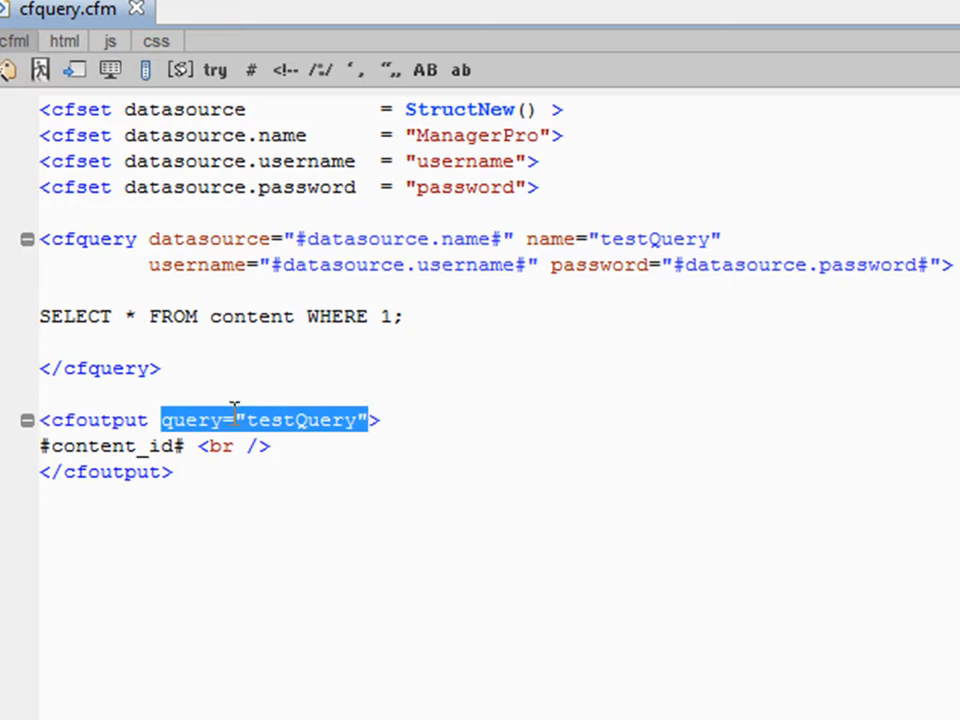
{"action": "mouse_move", "coordinate": [40, 456]}
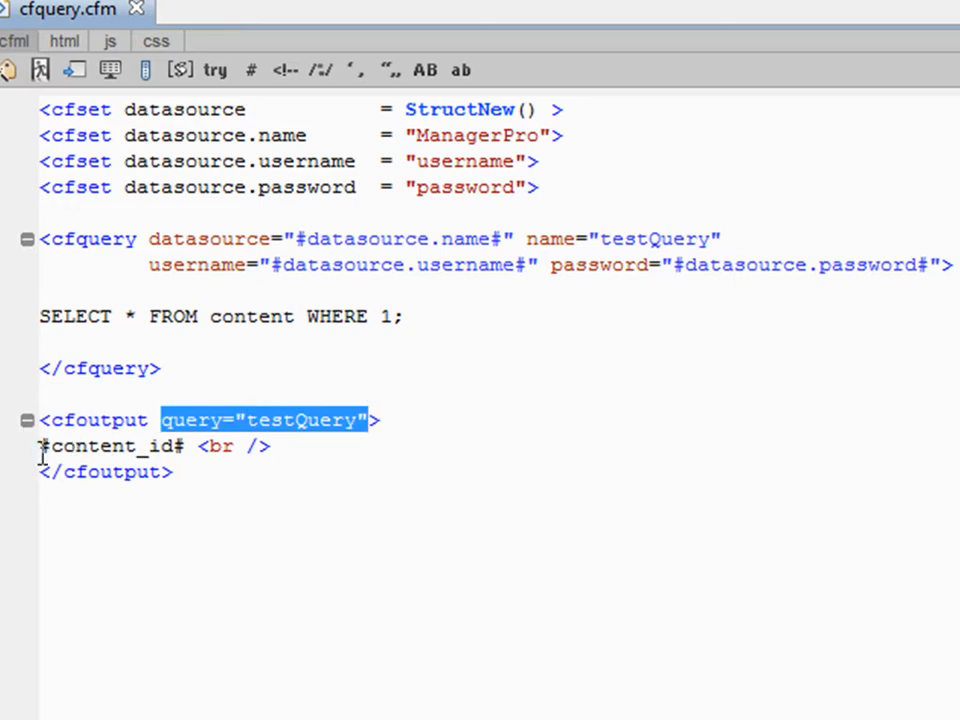
Remove the testQuery prefix so the output line reads #content_id# <br />
{"action": "left_click", "coordinate": [396, 368]}
{"action": "type", "text": "testQuery."}
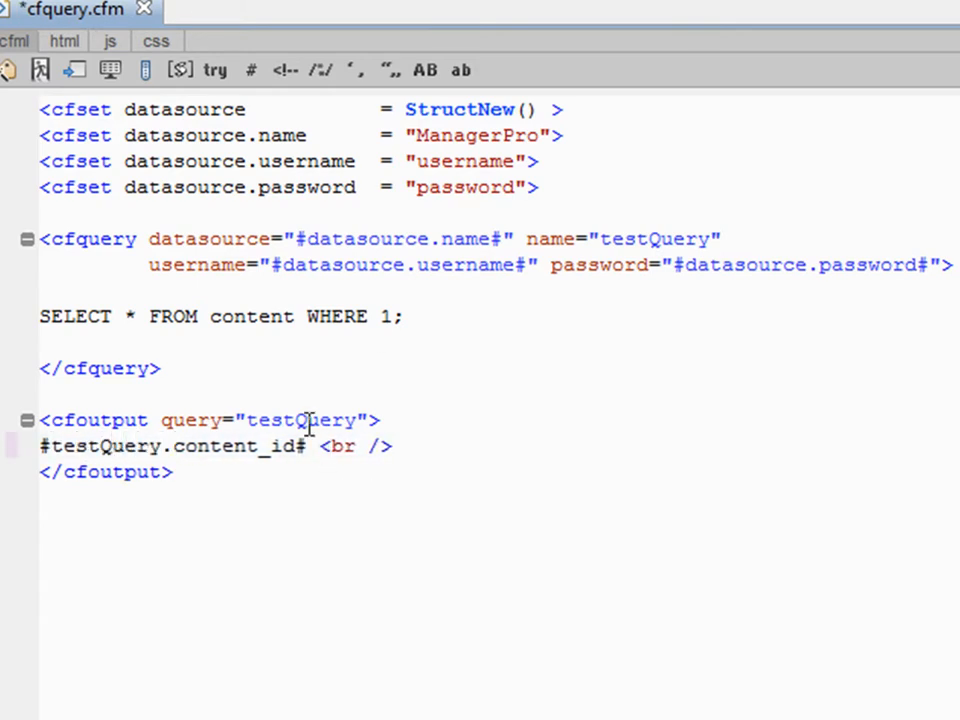
{"action": "left_click", "coordinate": [384, 420]}
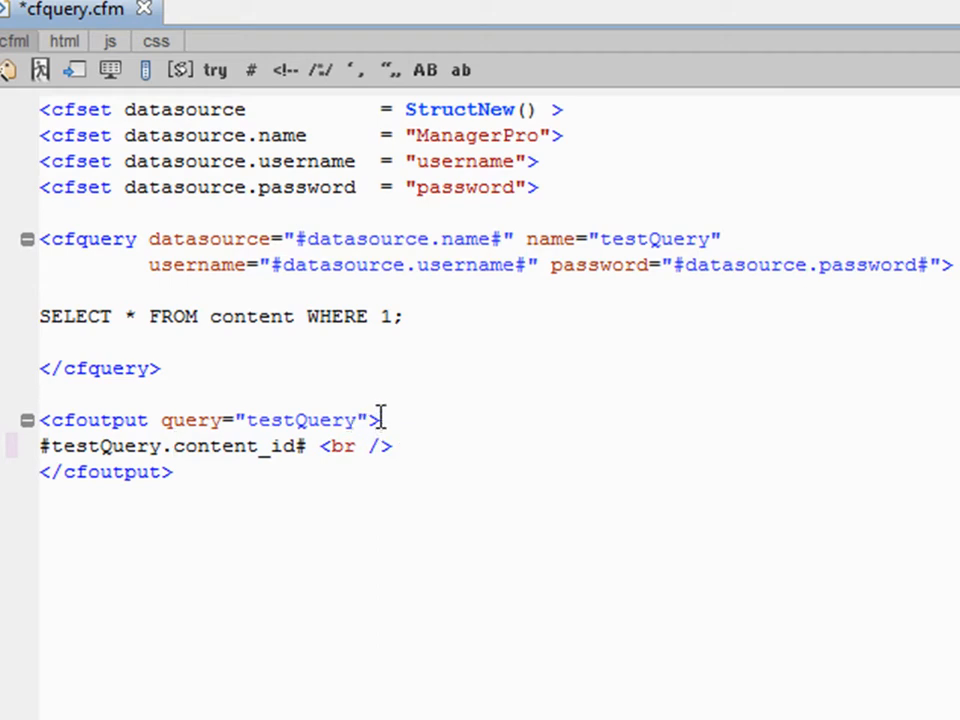
{"action": "double_click", "coordinate": [130, 446]}
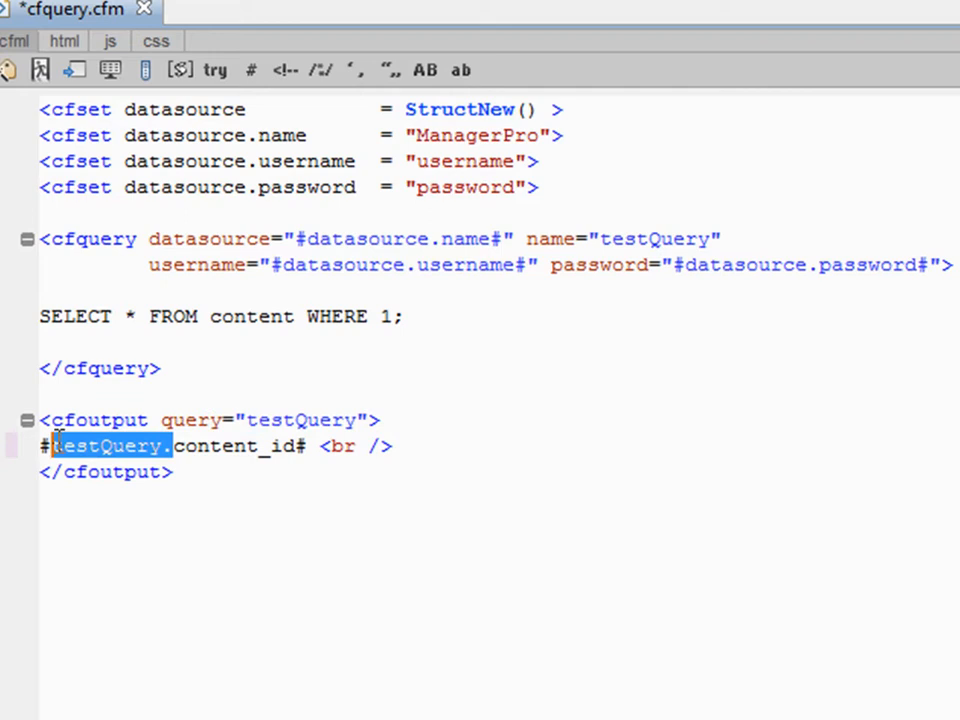
{"action": "key", "text": "Delete"}
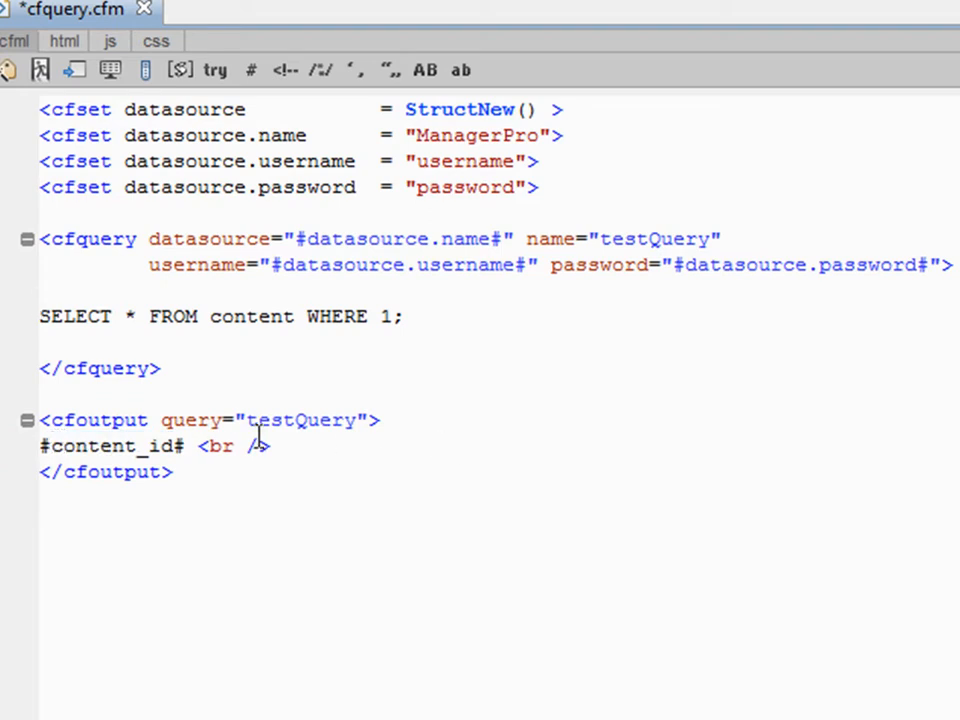
{"action": "mouse_move", "coordinate": [370, 420]}
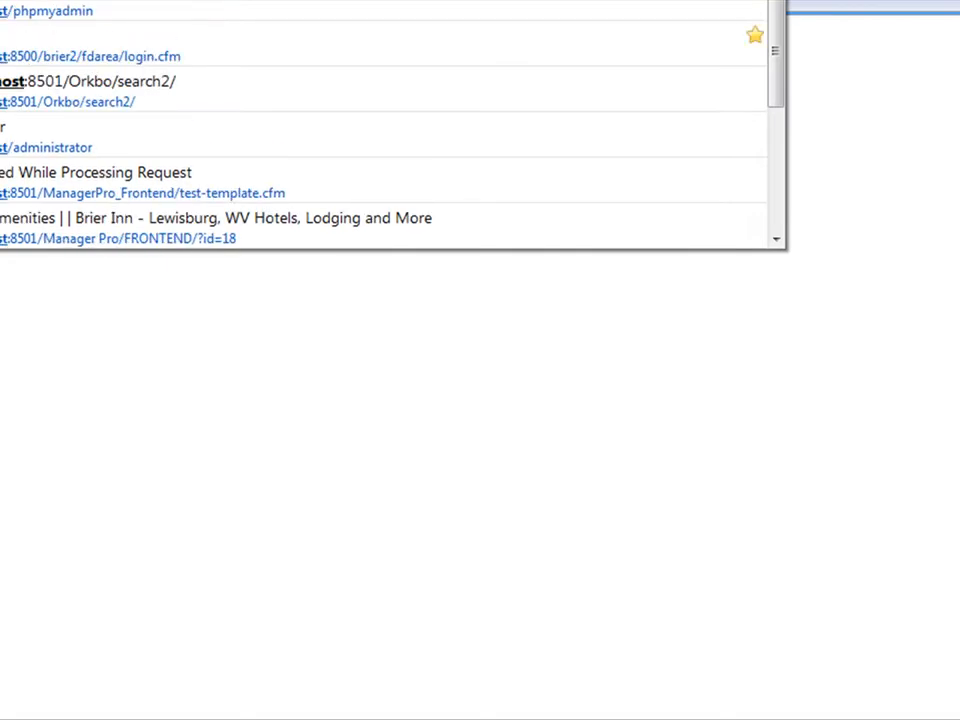
Scroll through Firefox's address history of localhost pages
{"action": "scroll", "scroll_direction": "down", "scroll_amount": 3}
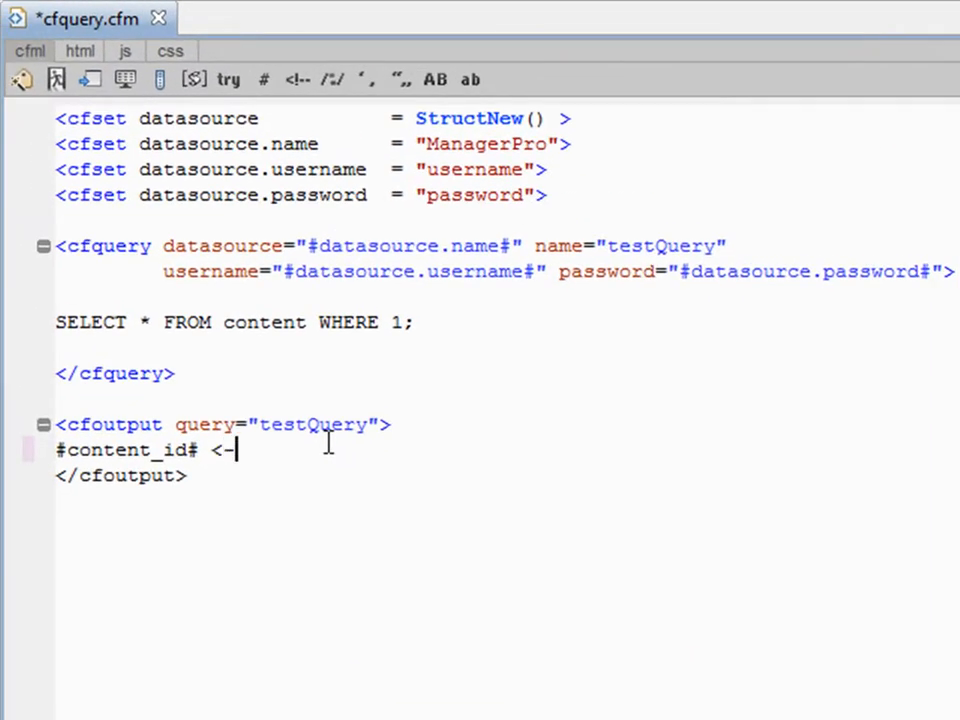
Replace the <br /> tag by wrapping #content_id# in <p></p> tags
{"action": "key", "text": "BackSpace"}
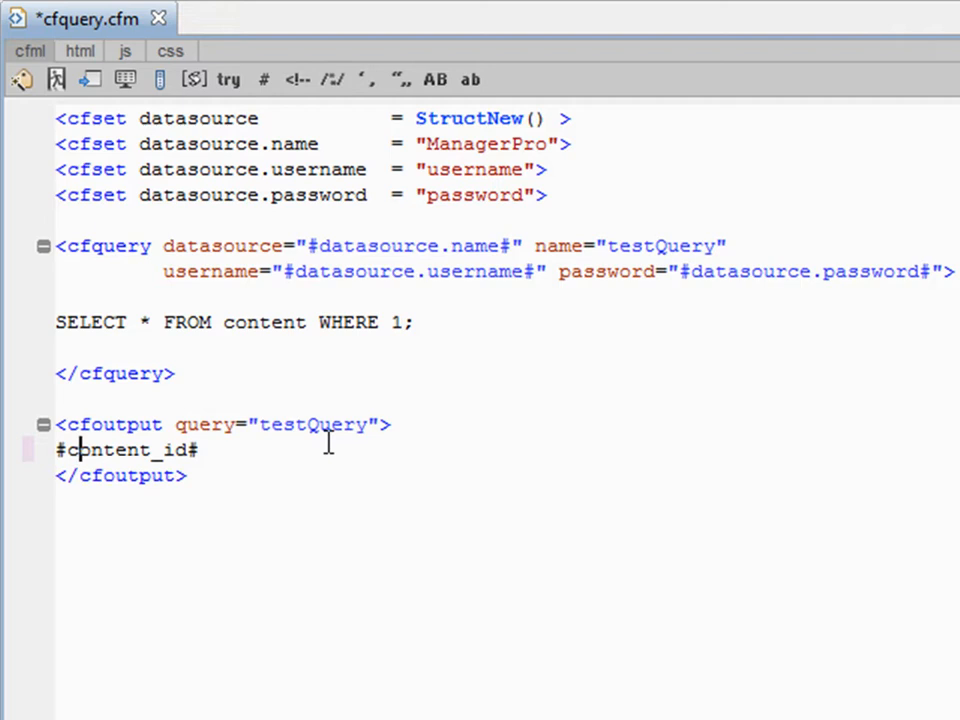
{"action": "type", "text": "<--"}
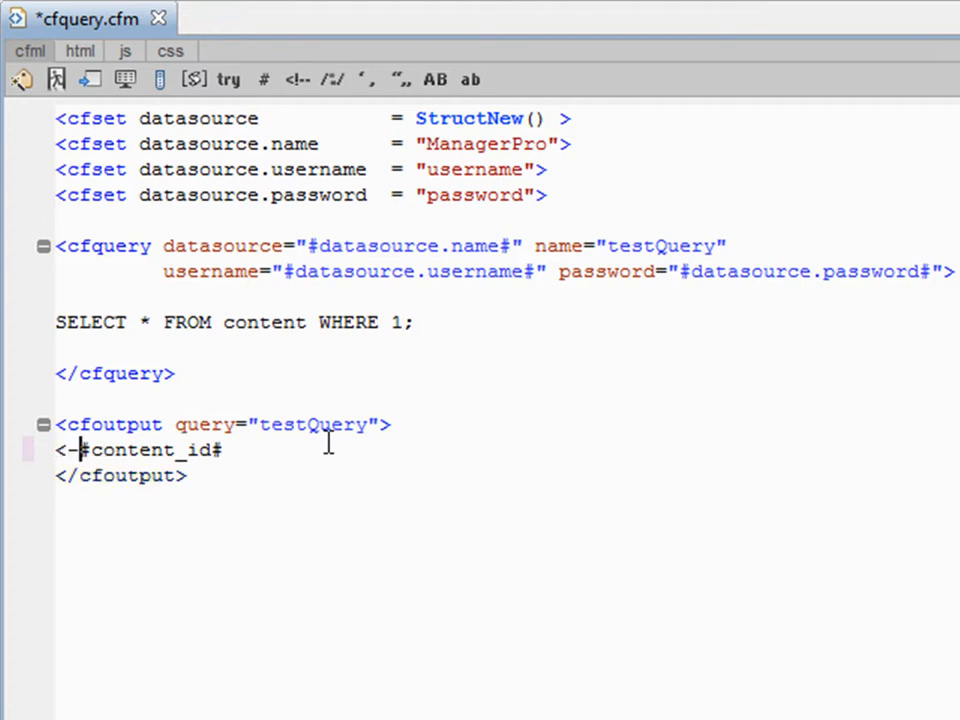
{"action": "type", "text": "<p>"}
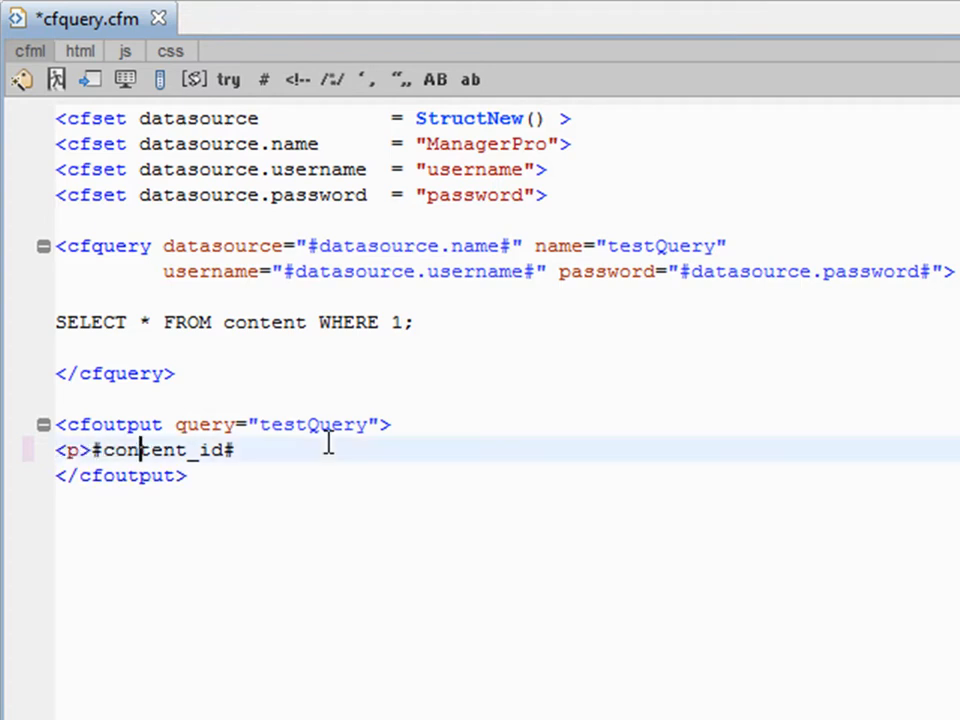
{"action": "type", "text": "<p"}
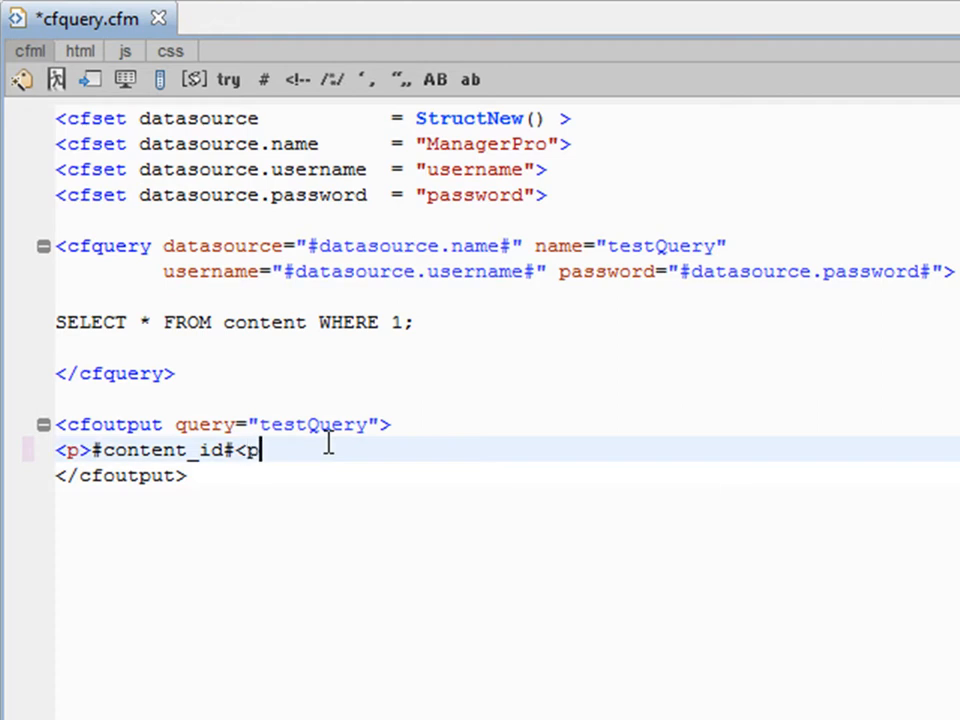
{"action": "type", "text": "/p>"}
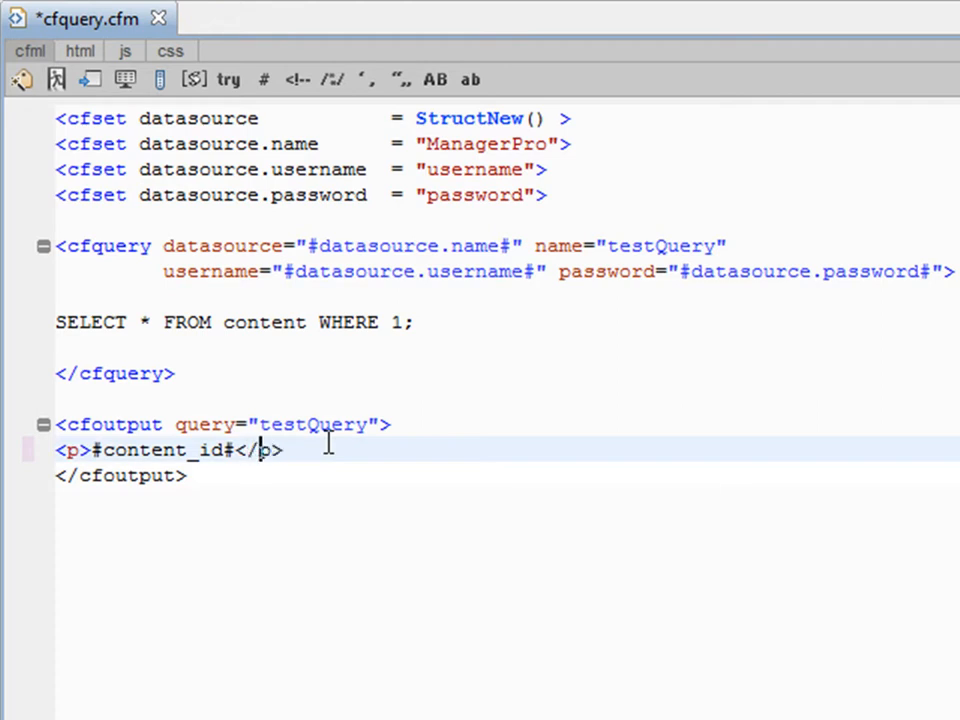
Select content_id and begin renaming it to content_fulltext
{"action": "double_click", "coordinate": [160, 450]}
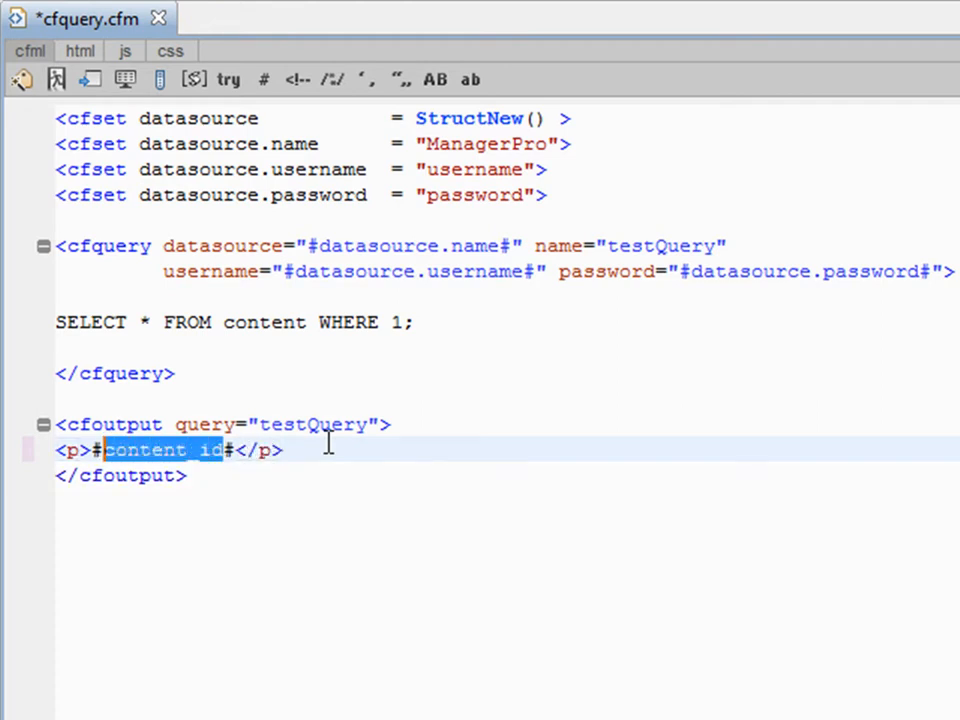
{"action": "type", "text": "_"}
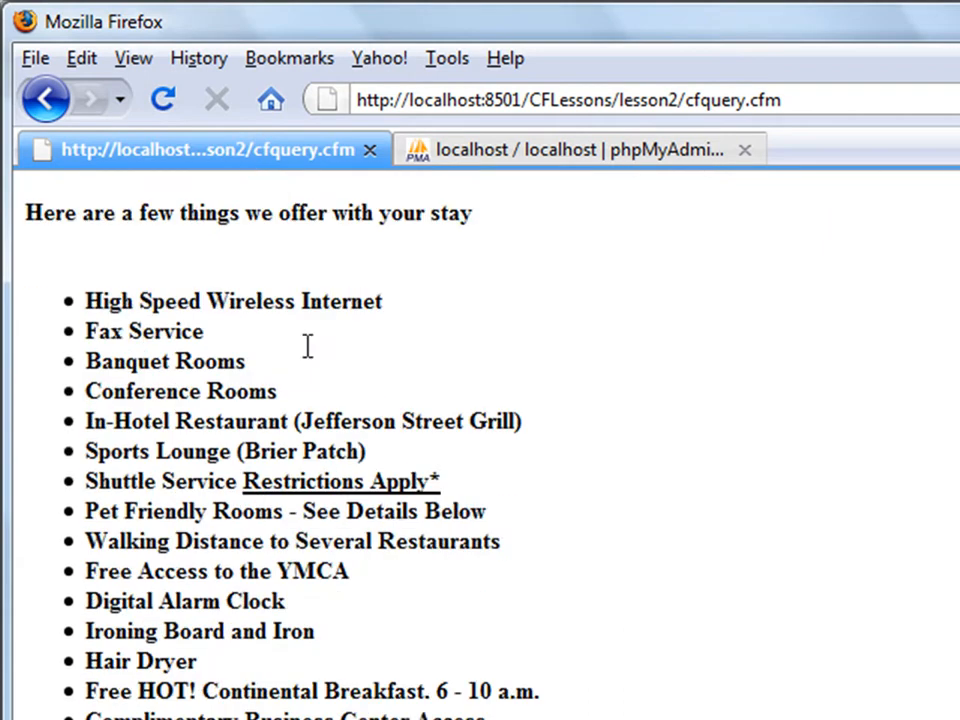
Scroll through the cfquery.cfm page listing each record's full text content
{"action": "scroll", "scroll_direction": "down", "scroll_amount": 3}
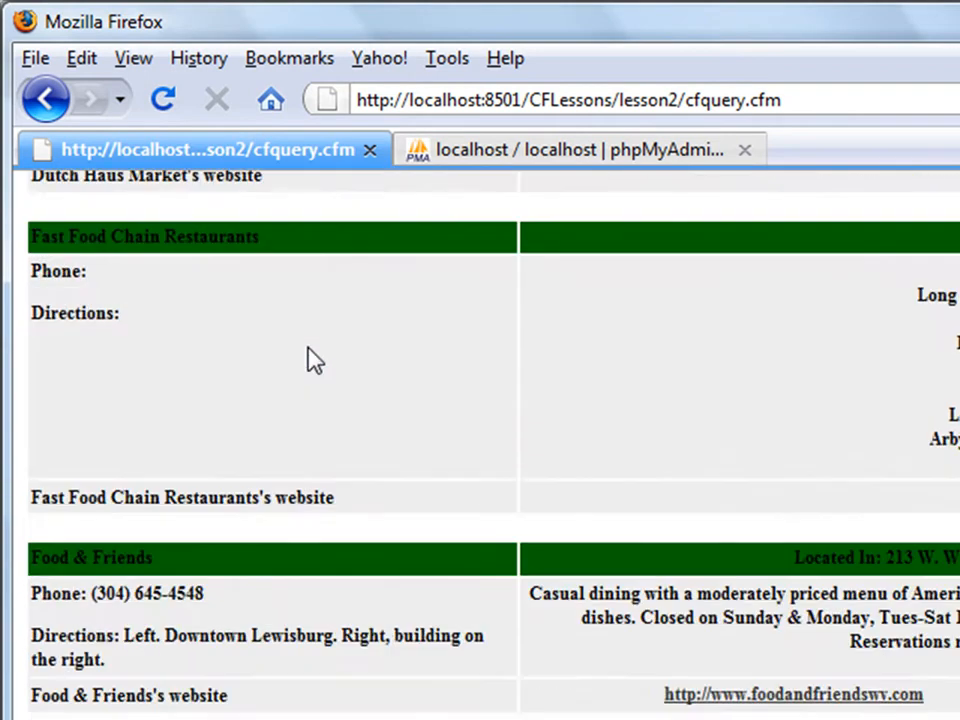
{"action": "scroll", "scroll_direction": "down", "scroll_amount": 3}
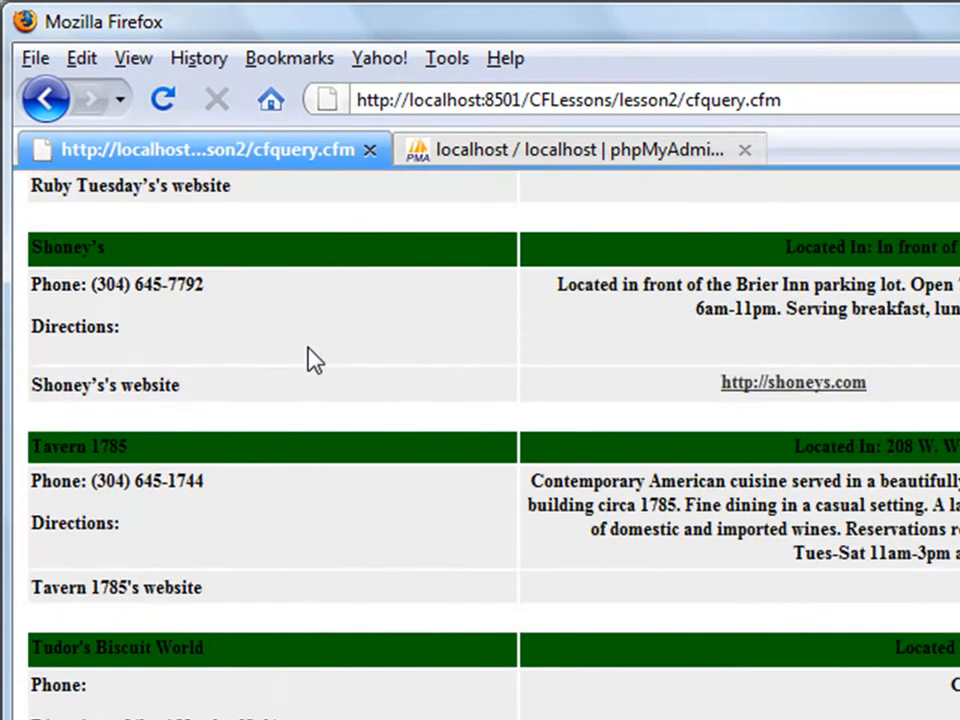
{"action": "scroll", "scroll_direction": "up", "scroll_amount": 3}
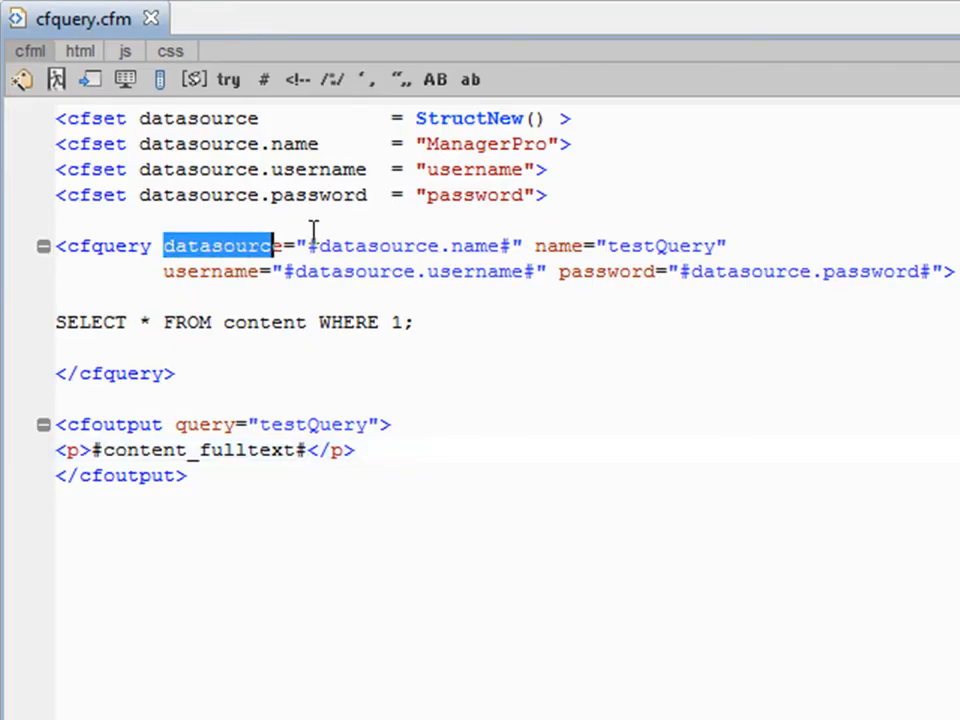
Highlight the cfquery's datasource and username attributes while reviewing them
{"action": "left_click_drag", "start_coordinate": [164, 246], "coordinate": [664, 272]}
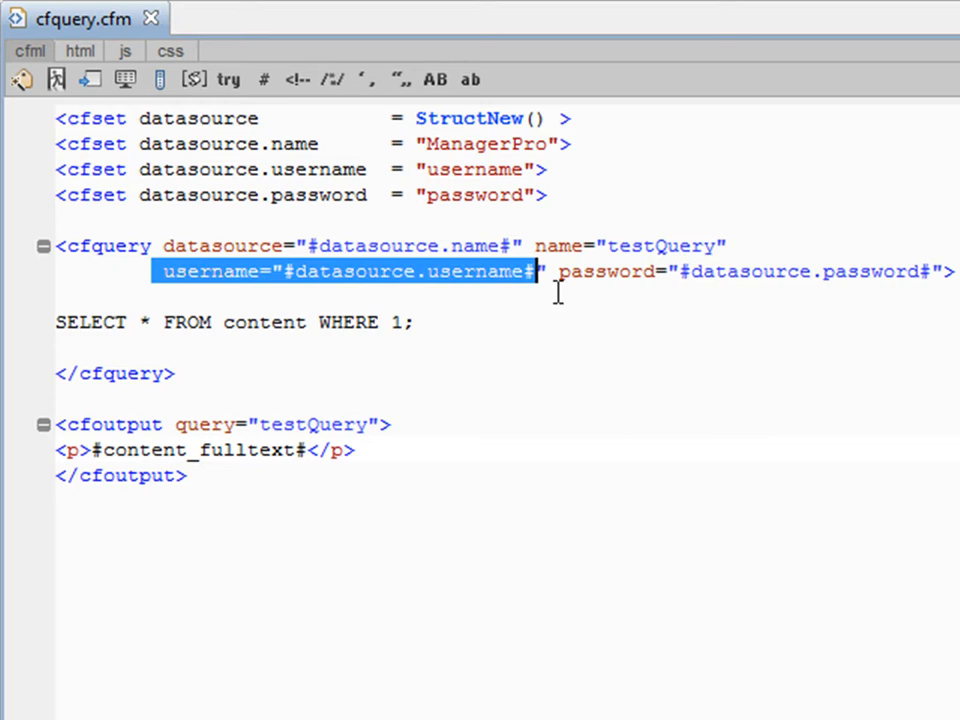
{"action": "mouse_move", "coordinate": [364, 218]}
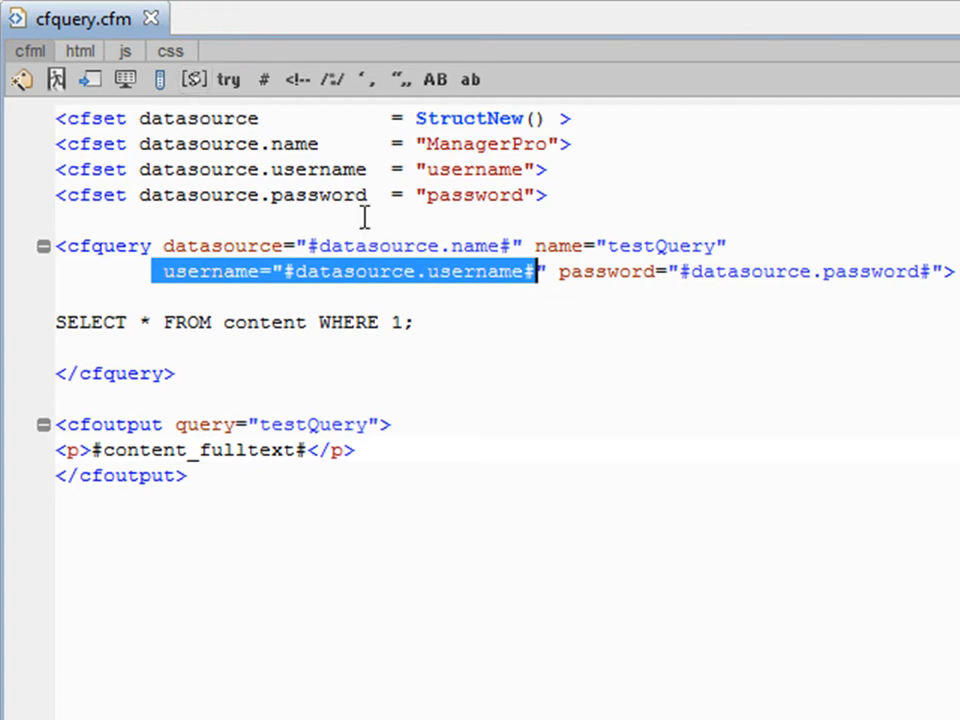
{"action": "mouse_move", "coordinate": [772, 312]}
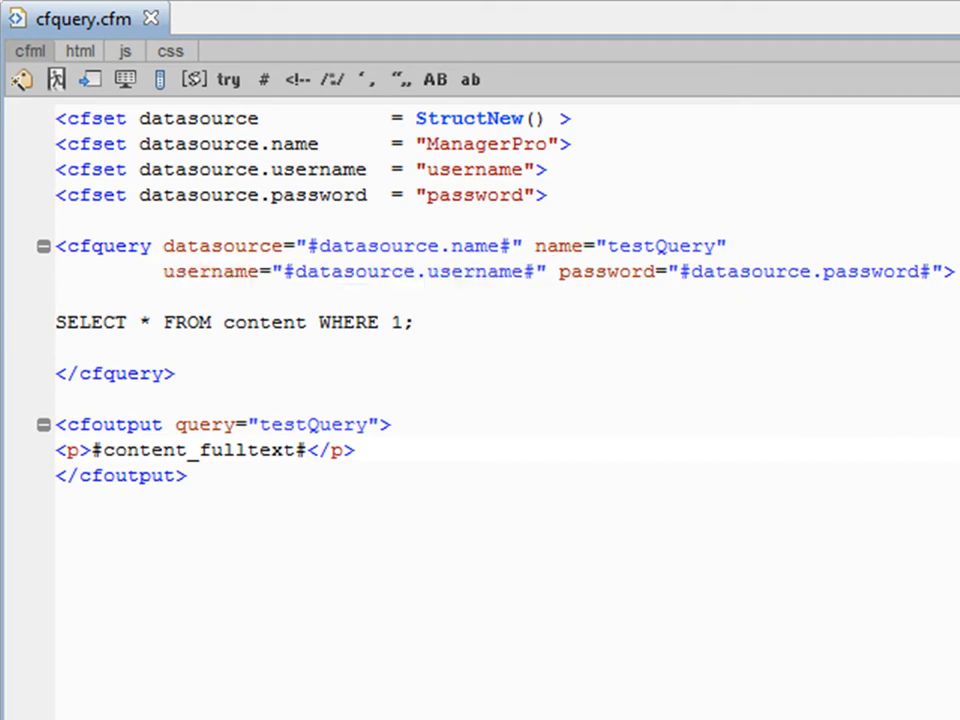
{"action": "mouse_move", "coordinate": [262, 292]}
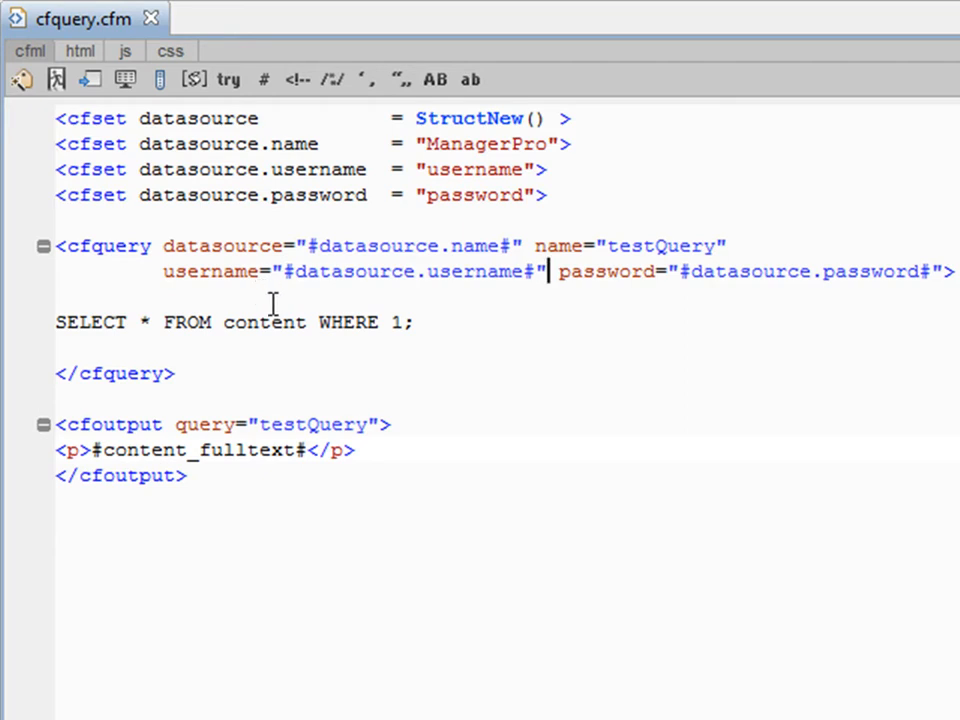
{"action": "mouse_move", "coordinate": [330, 332]}
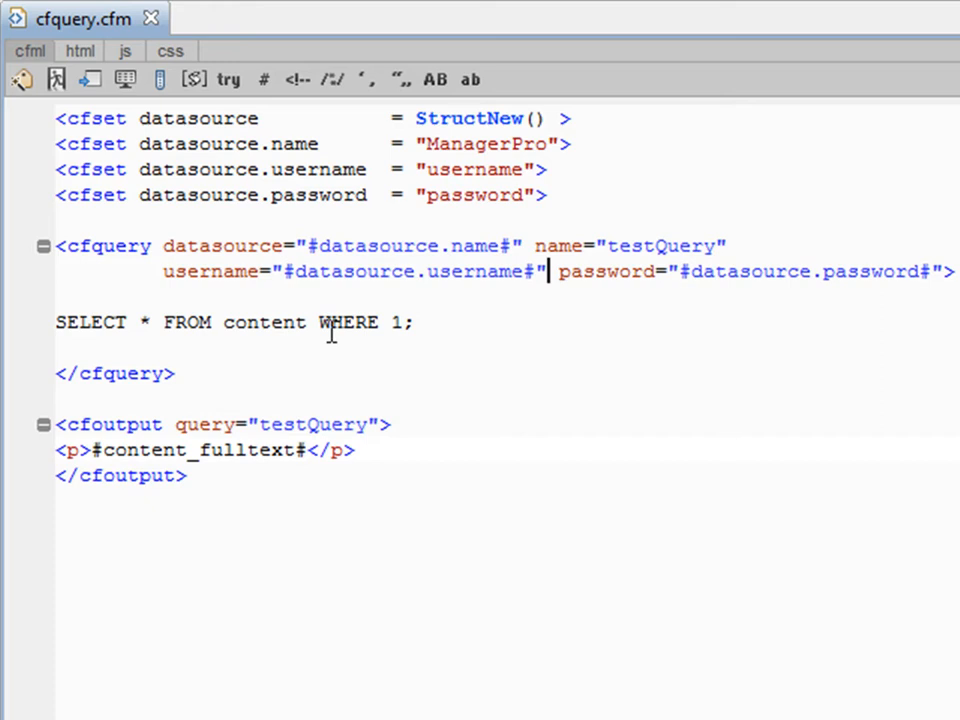
{"action": "mouse_move", "coordinate": [378, 360]}
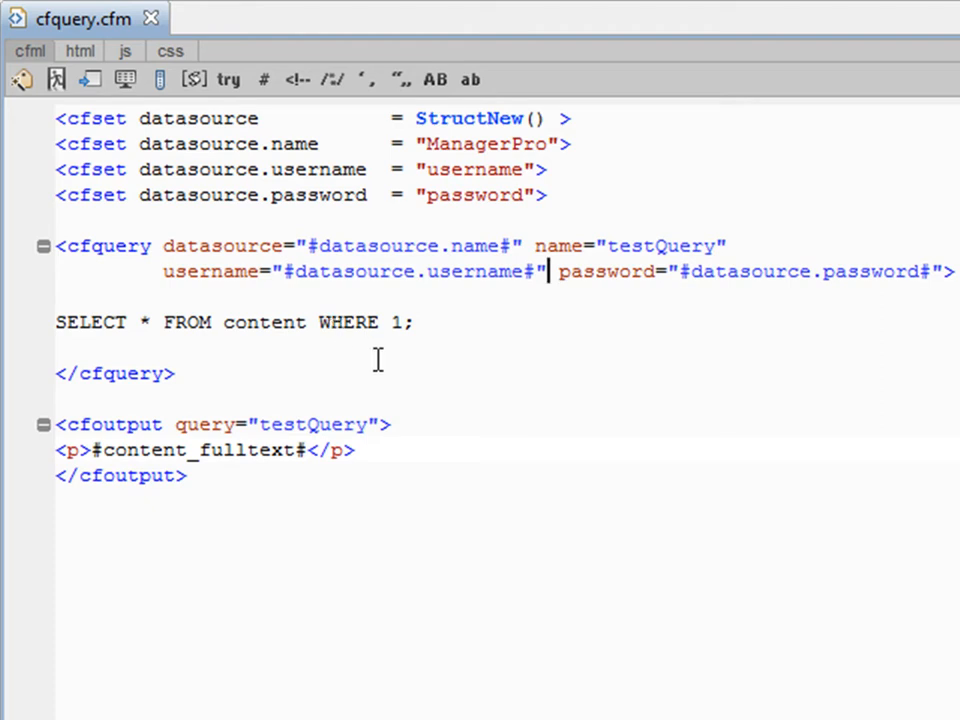
{"action": "mouse_move", "coordinate": [392, 490]}
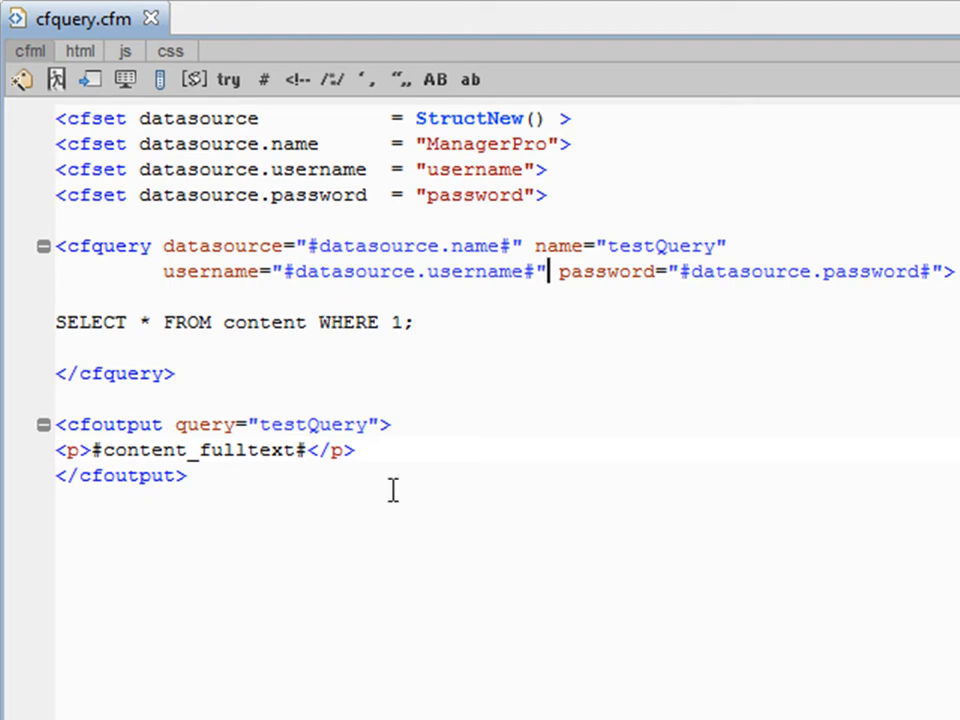